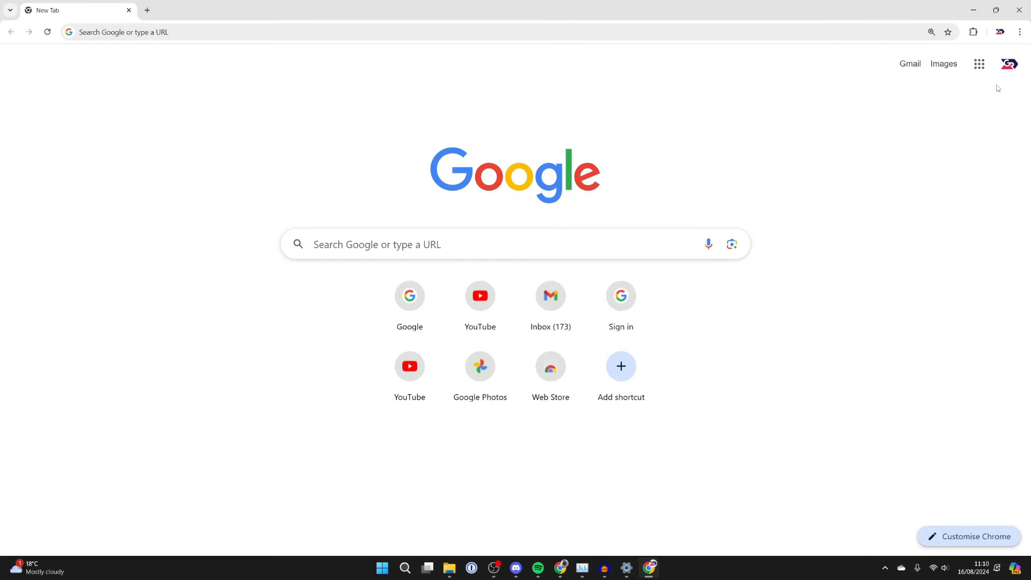
mouse_move(979, 63)
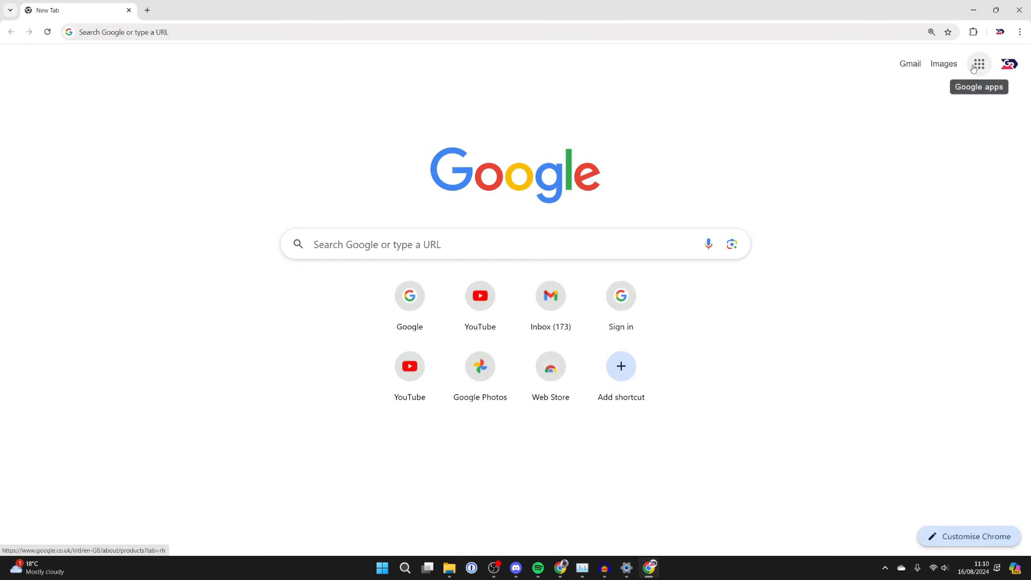
Step: Launch Google Forms from the Google apps panel
click(979, 64)
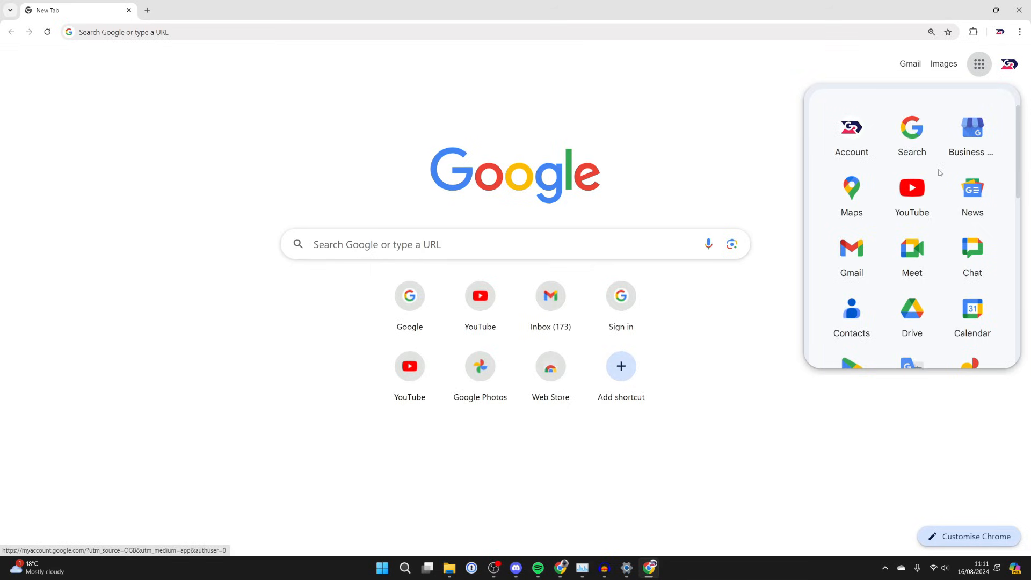
scroll(down, 3)
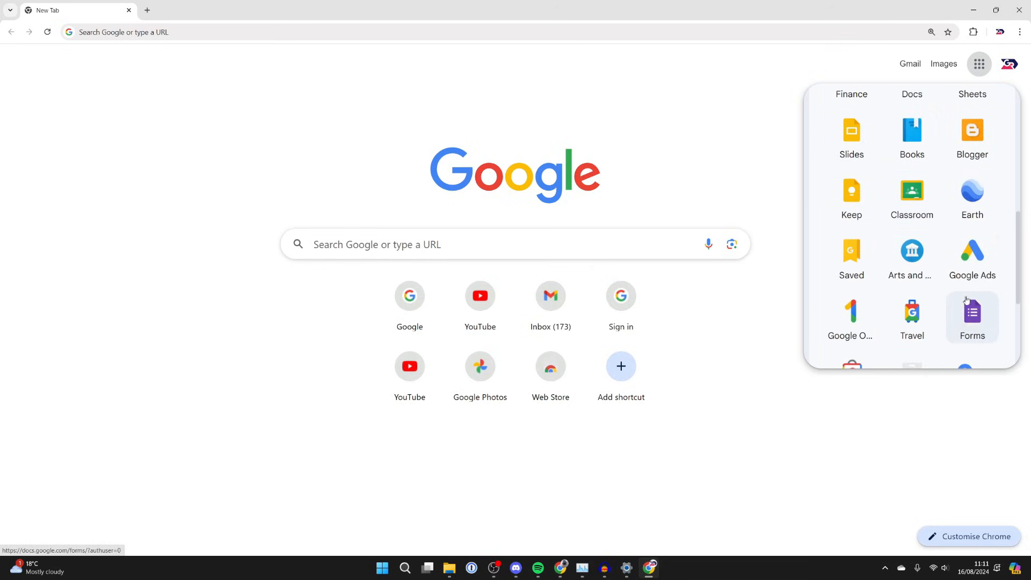
click(972, 316)
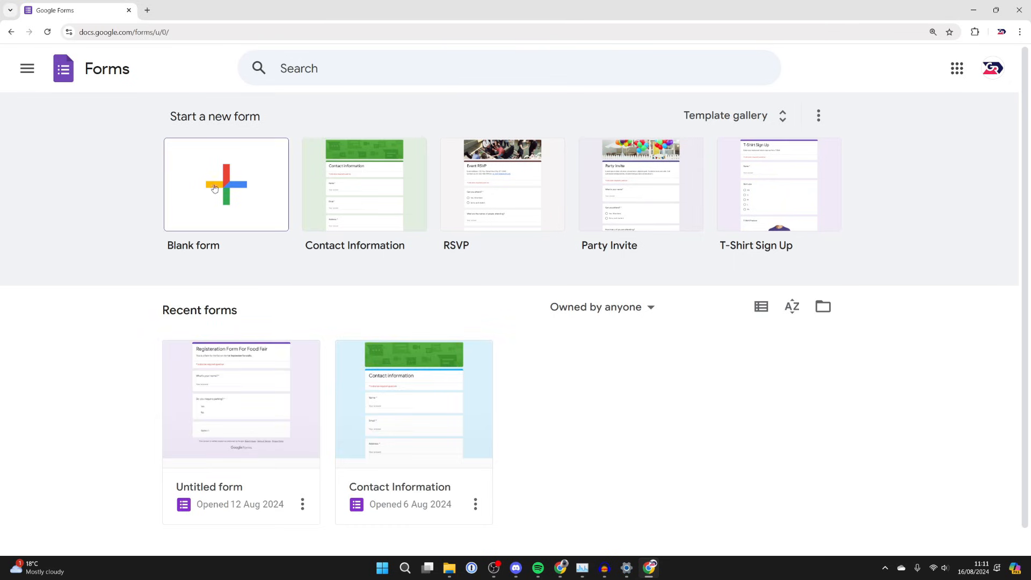
Step: Start a blank form titled 'London resident survey' with a description about London residents' quality of life
click(226, 184)
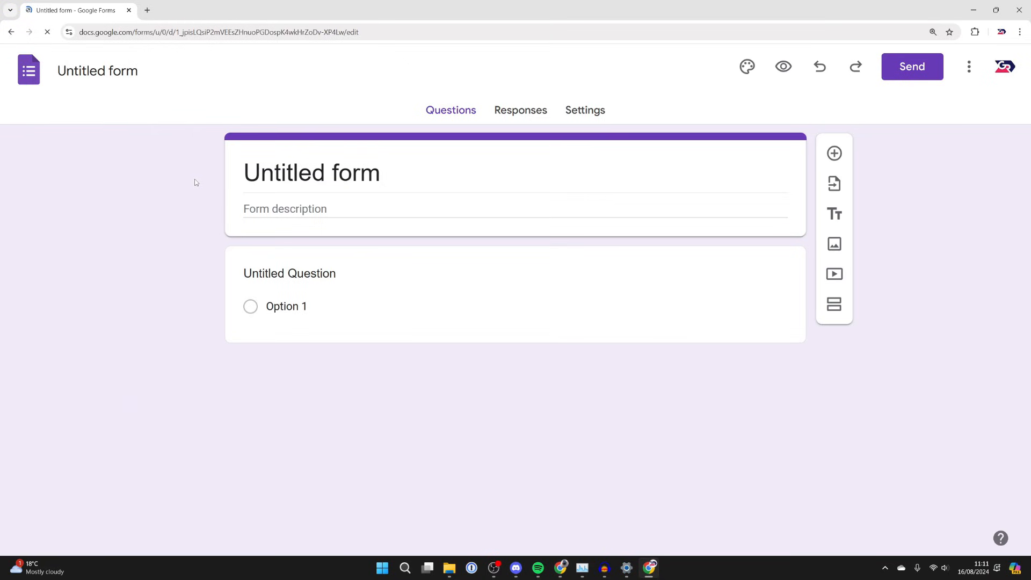
click(394, 273)
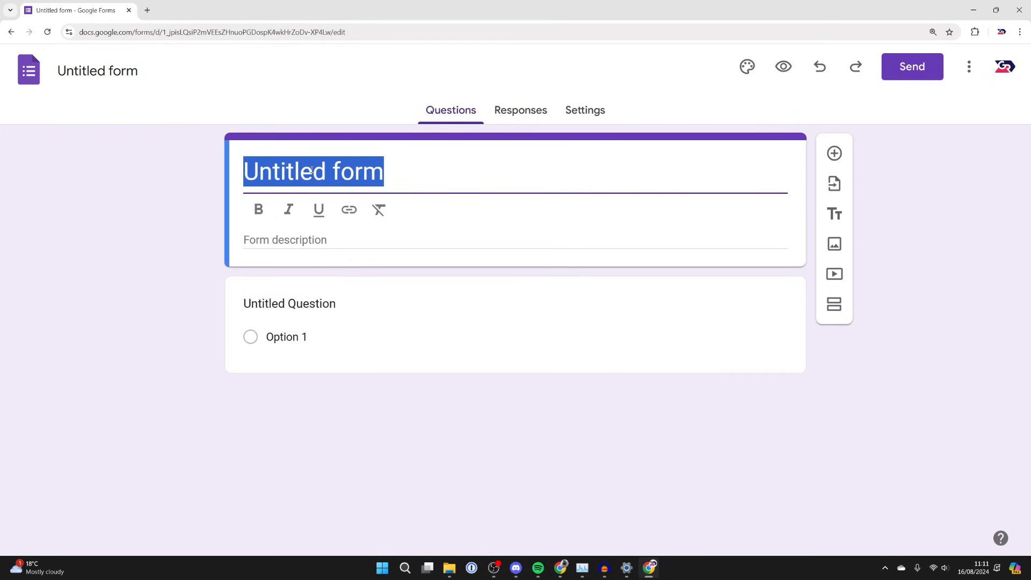
text(London resident survey)
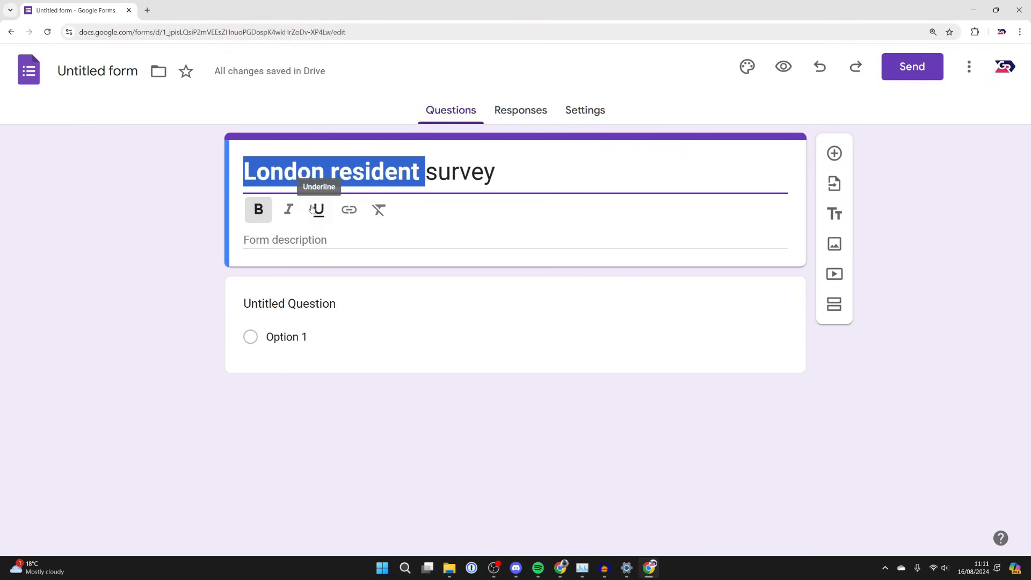
click(285, 209)
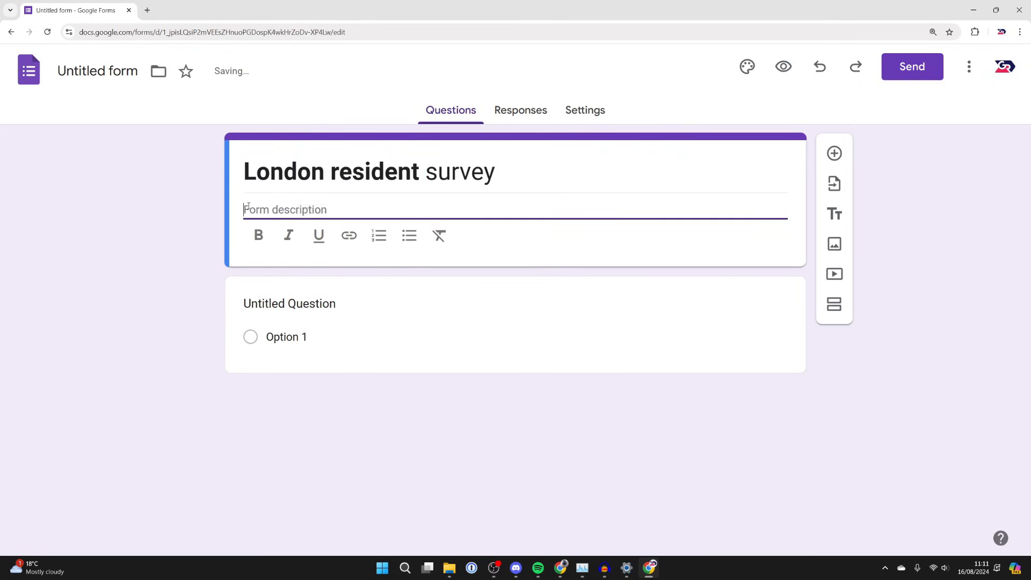
text(This is a survey looking in to the residents of London and their quality of life for a school project.)
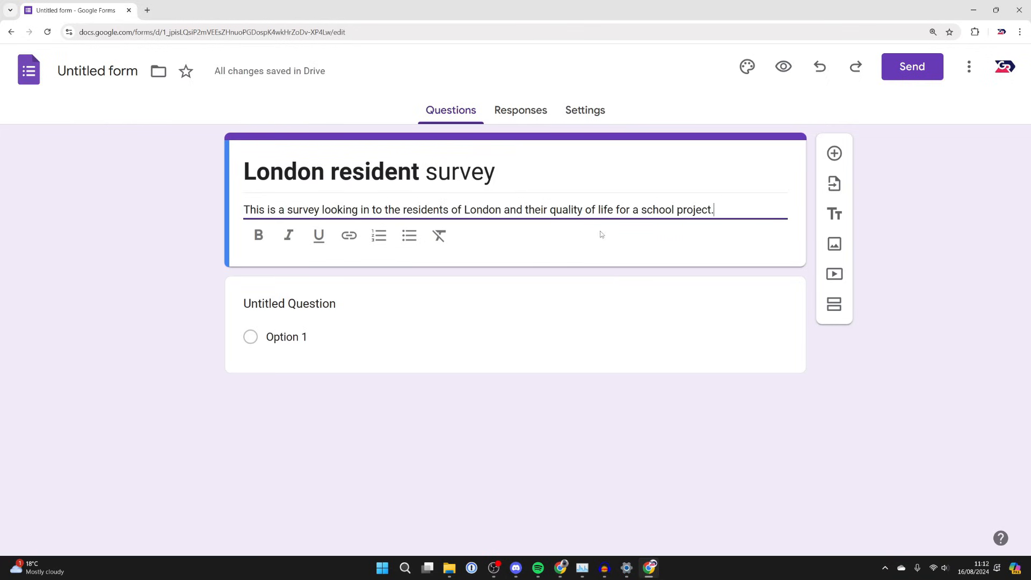
mouse_move(646, 202)
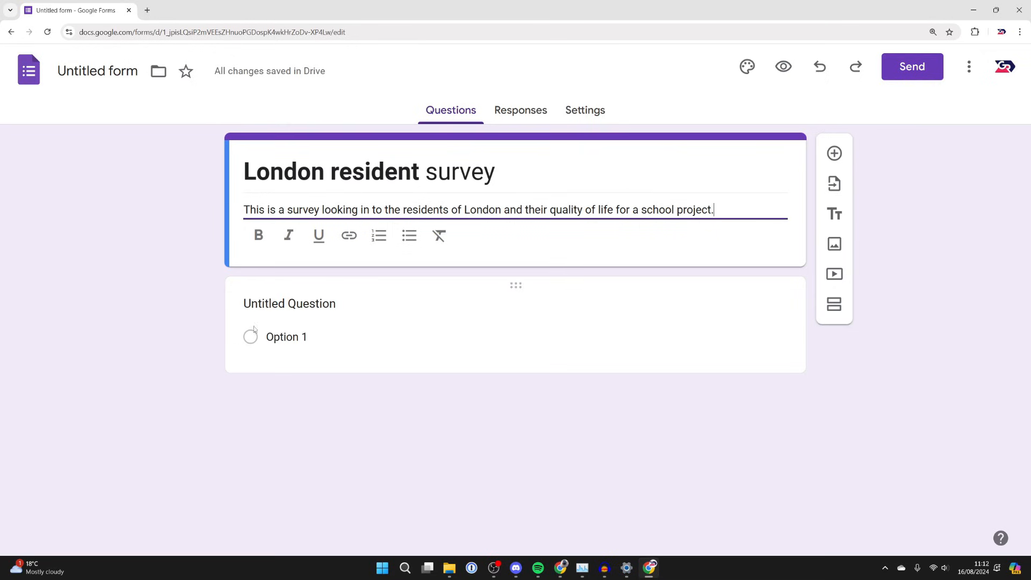
Step: Add a required multiple-choice question 'What area of London do you live in?' with North, East, South, Wheat
click(289, 303)
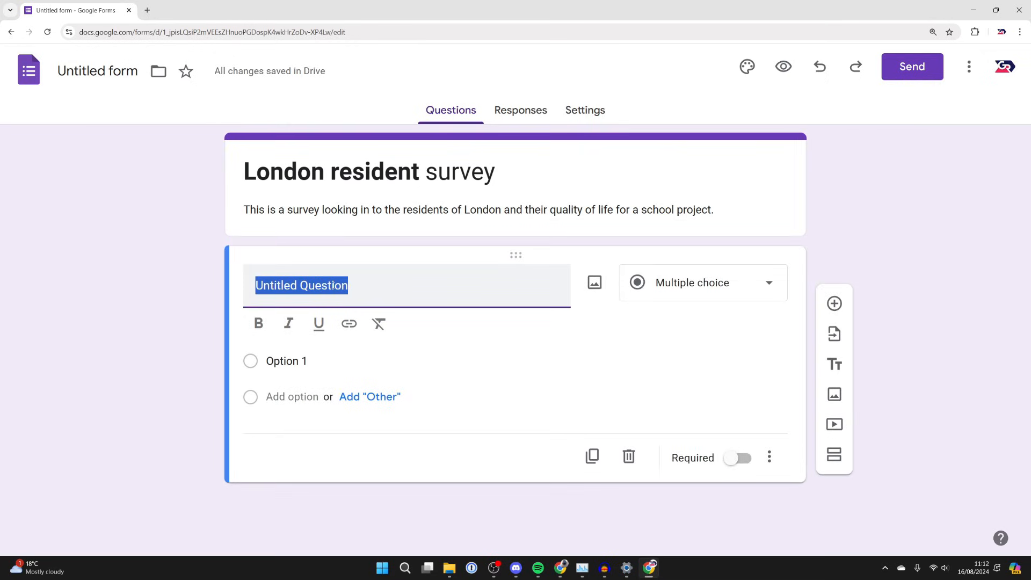
text(What area)
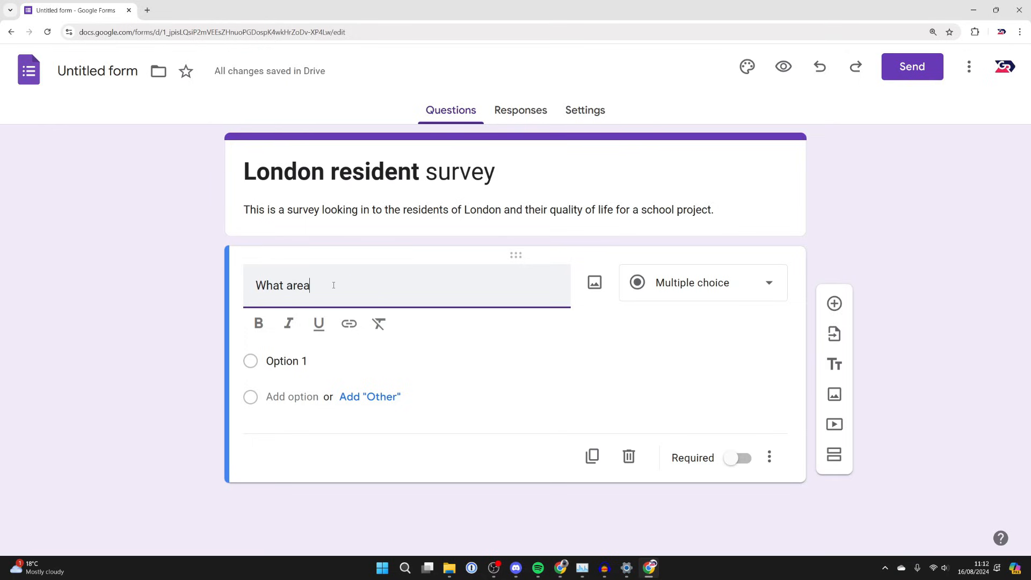
text(of London)
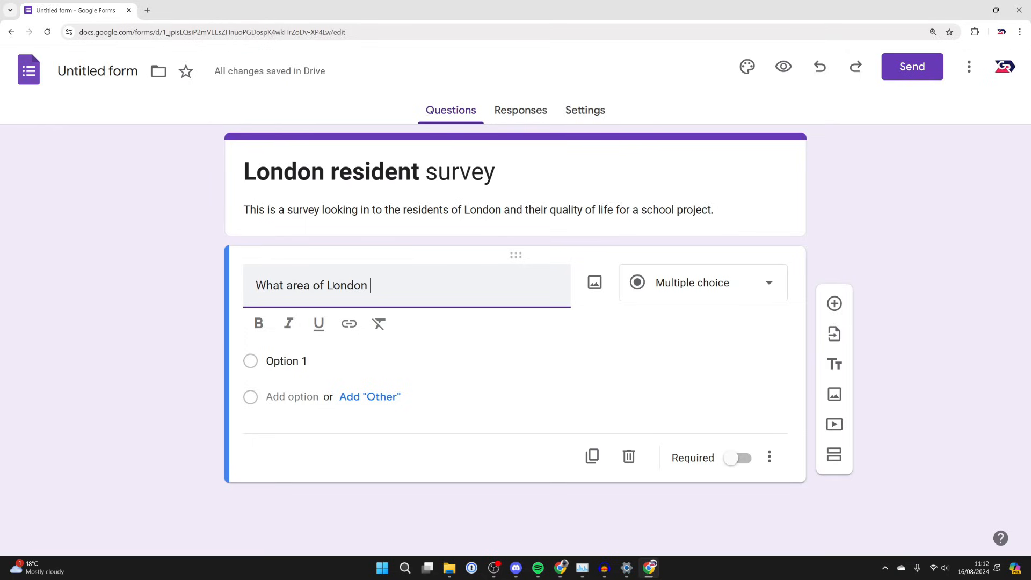
text(do you live in?)
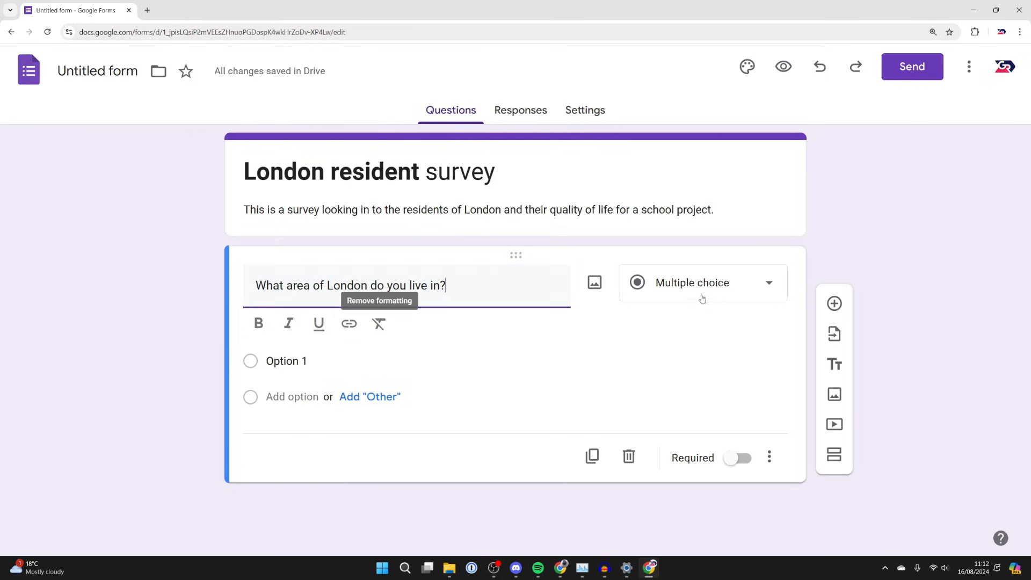
click(702, 282)
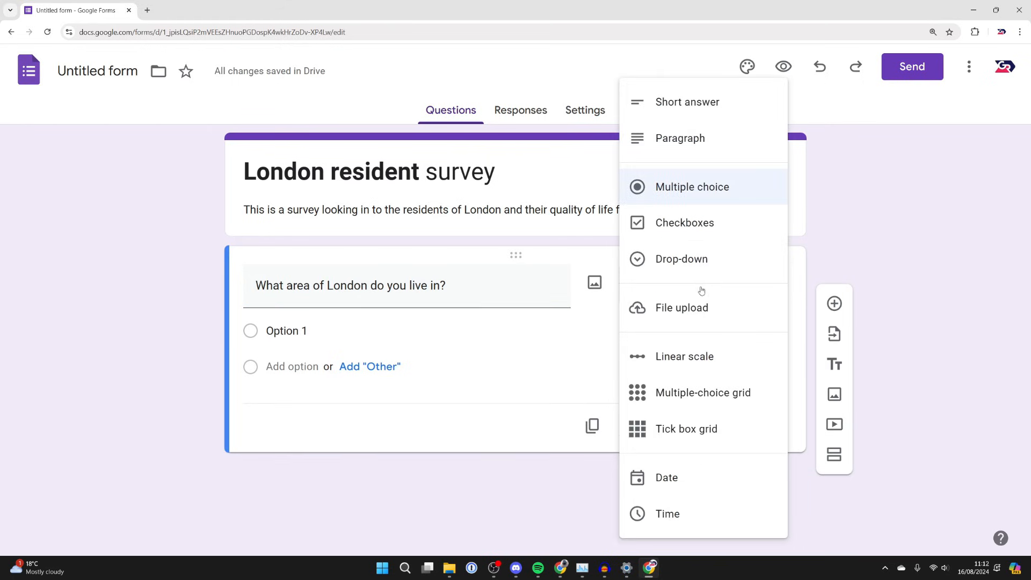
mouse_move(688, 101)
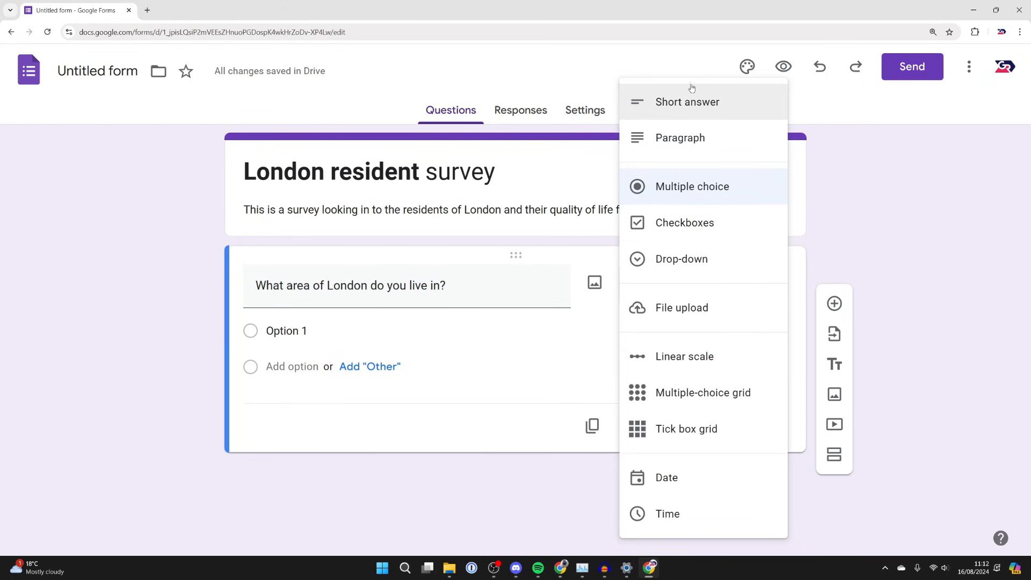
mouse_move(668, 117)
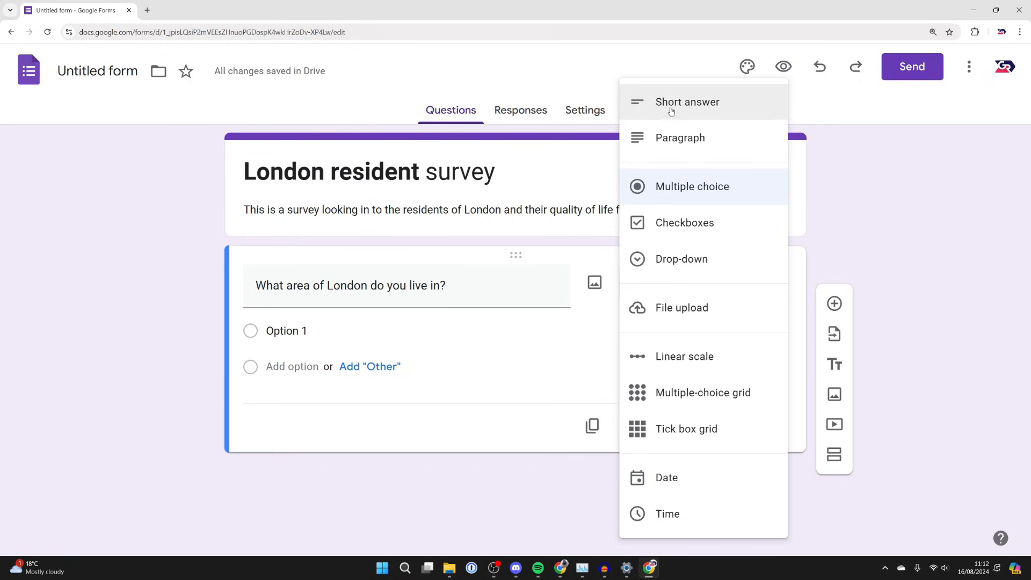
mouse_move(681, 192)
text(Wheat)
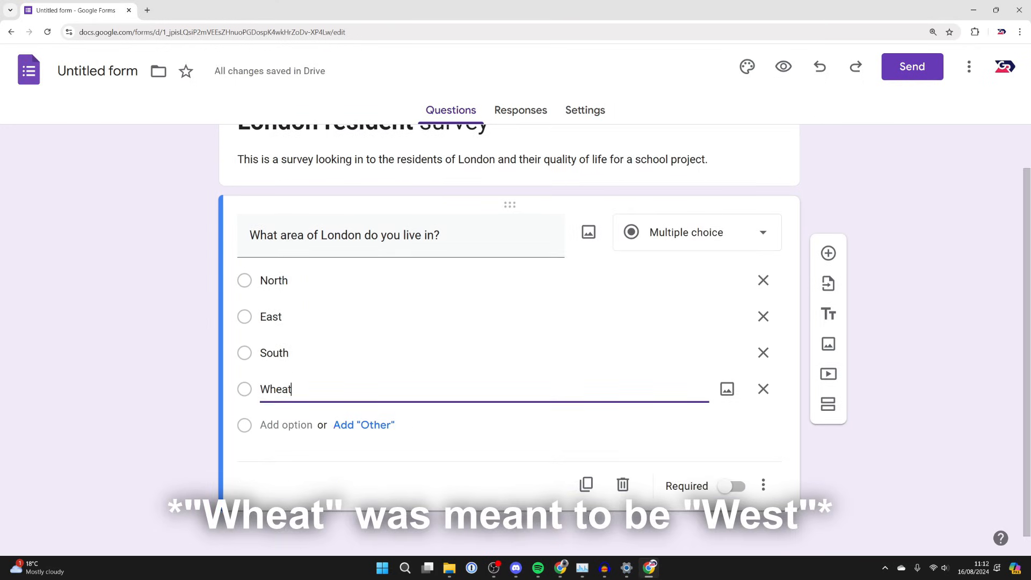
click(735, 486)
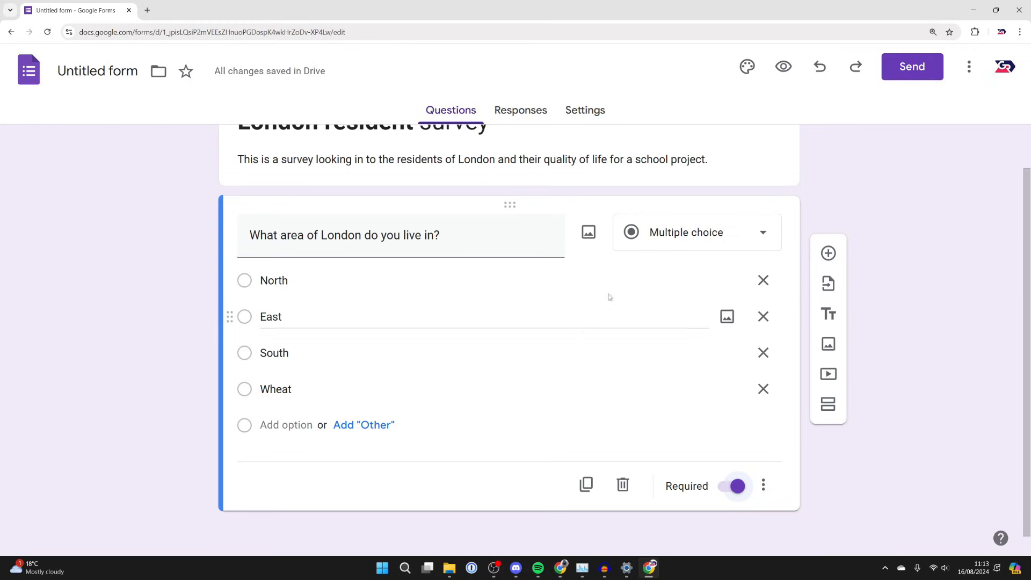
mouse_move(828, 254)
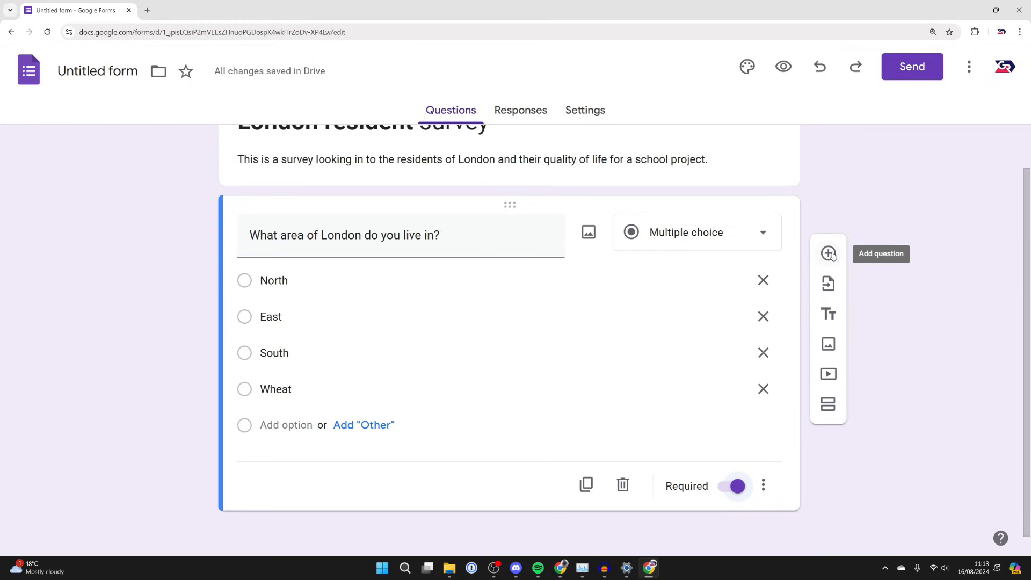
Step: Add a required age-bracket question and a second section 'London' asking 'Why do you like London?'
click(828, 254)
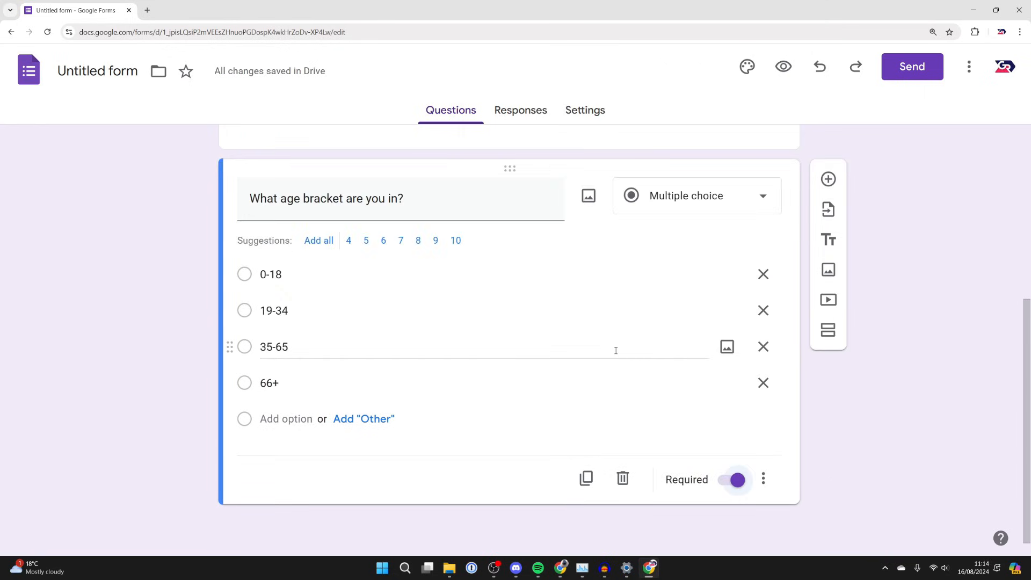
mouse_move(828, 329)
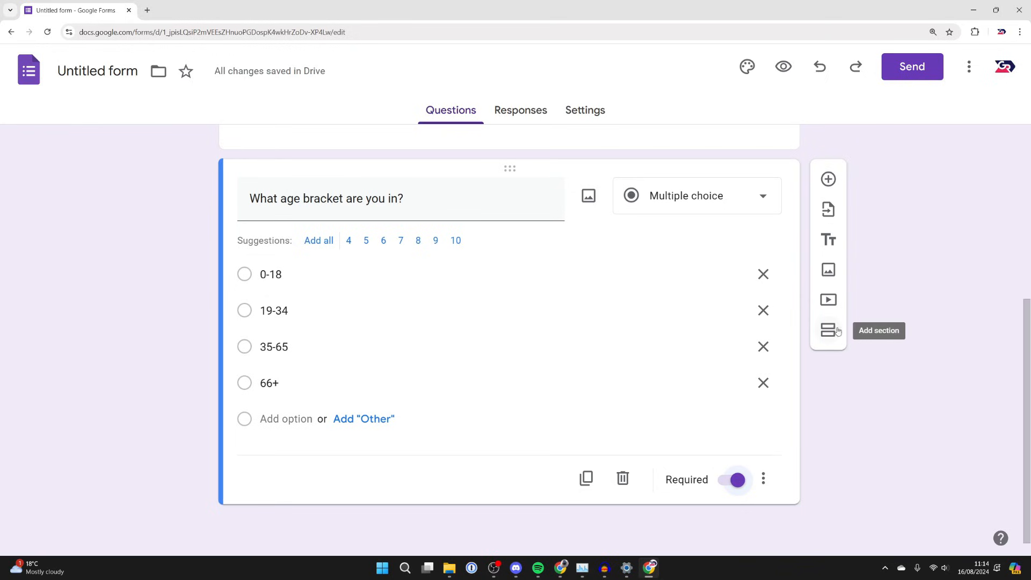
click(829, 330)
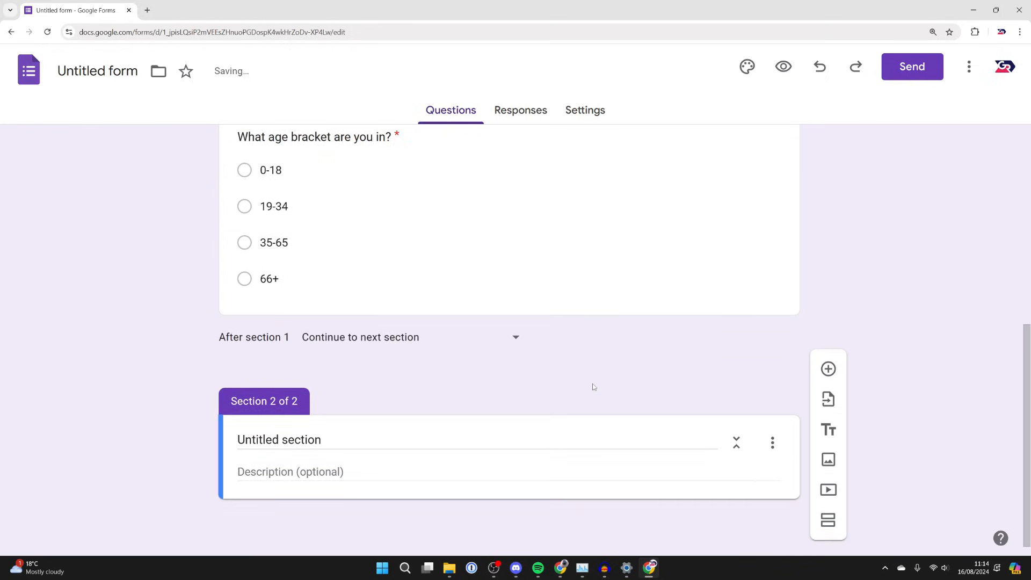
click(279, 440)
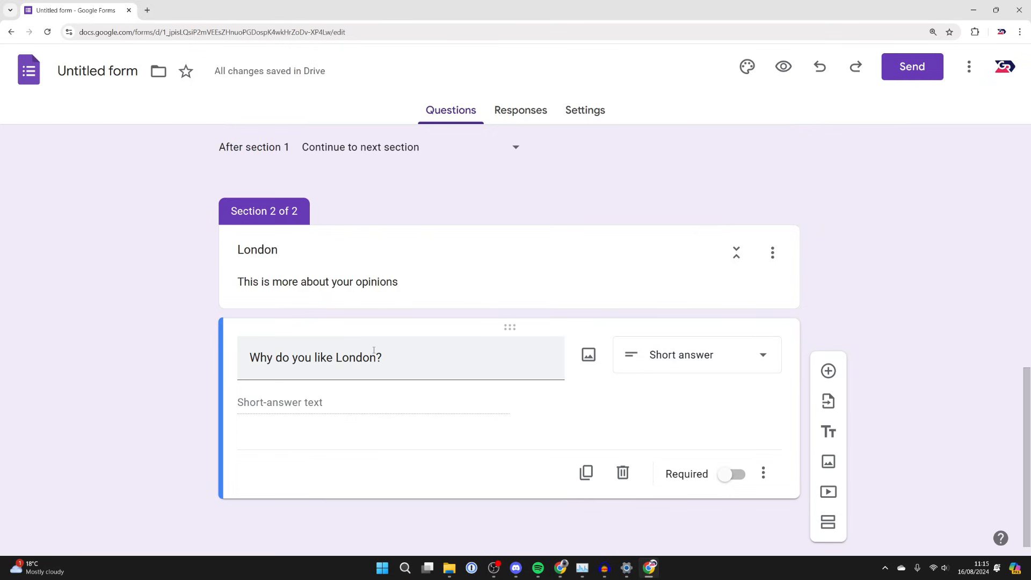
scroll(up, 3)
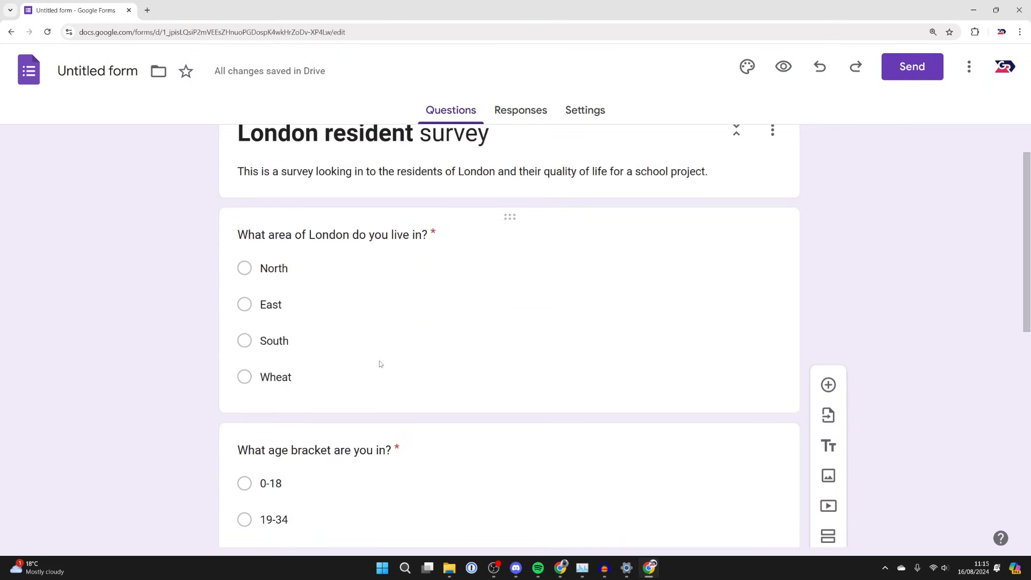
scroll(up, 3)
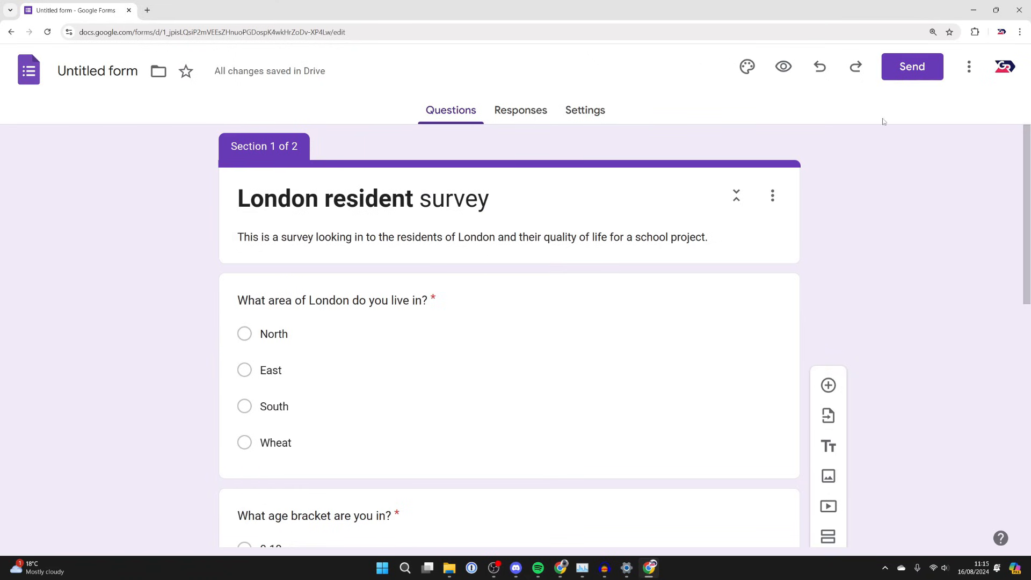
Step: Copy a shortened forms.gle share link from the Send dialog and move to the Responses page
click(913, 67)
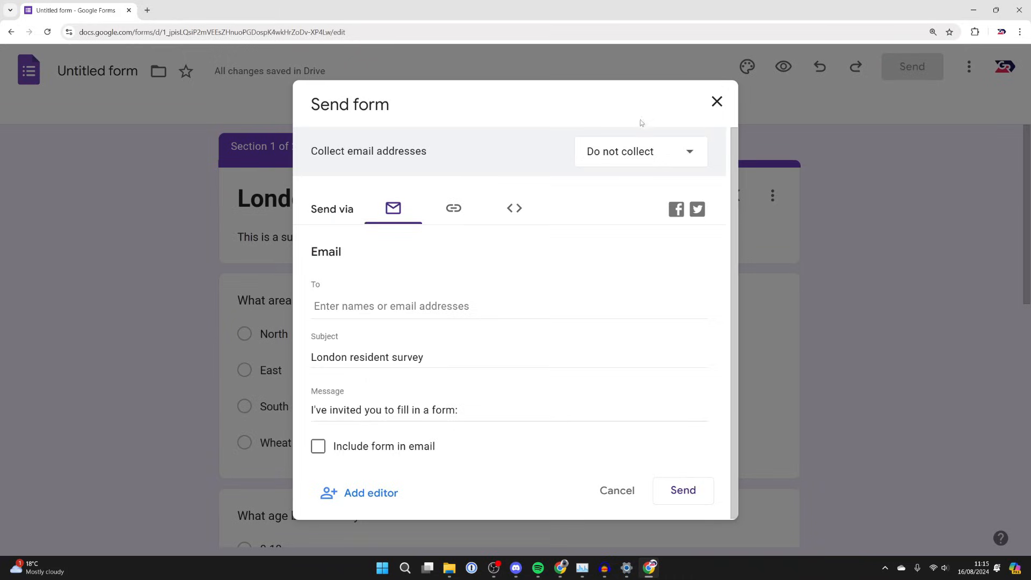
mouse_move(393, 253)
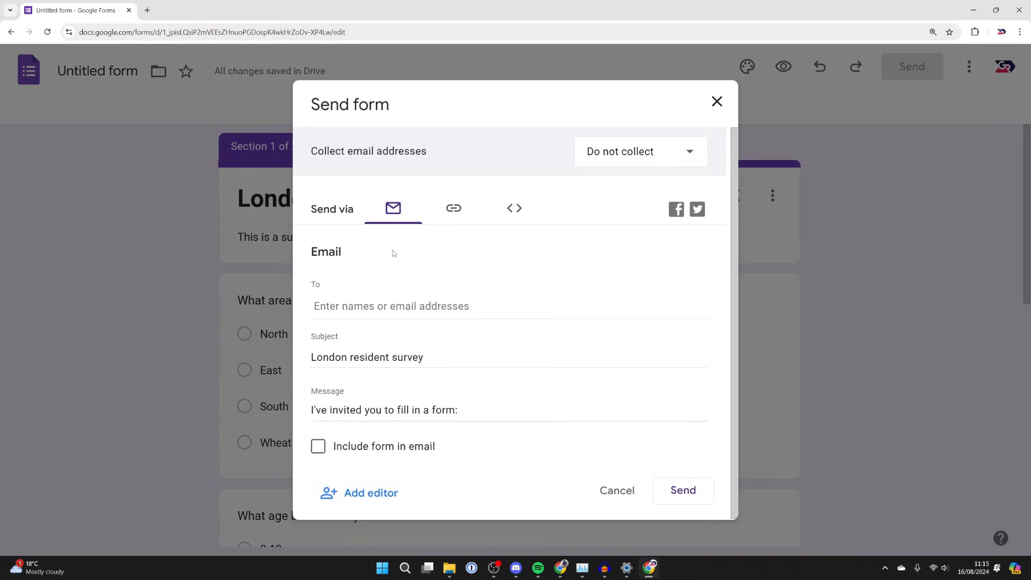
mouse_move(453, 208)
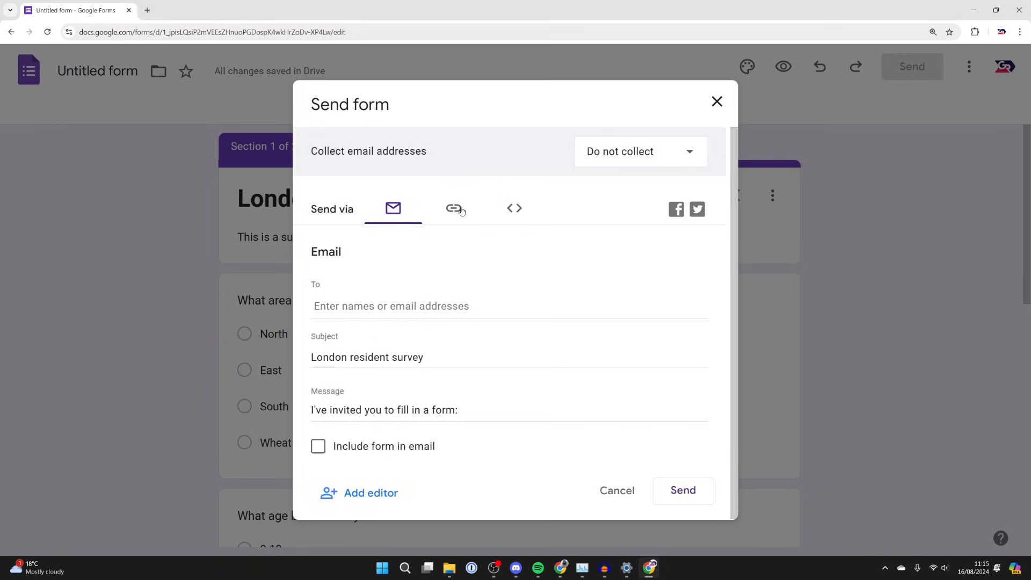
click(457, 208)
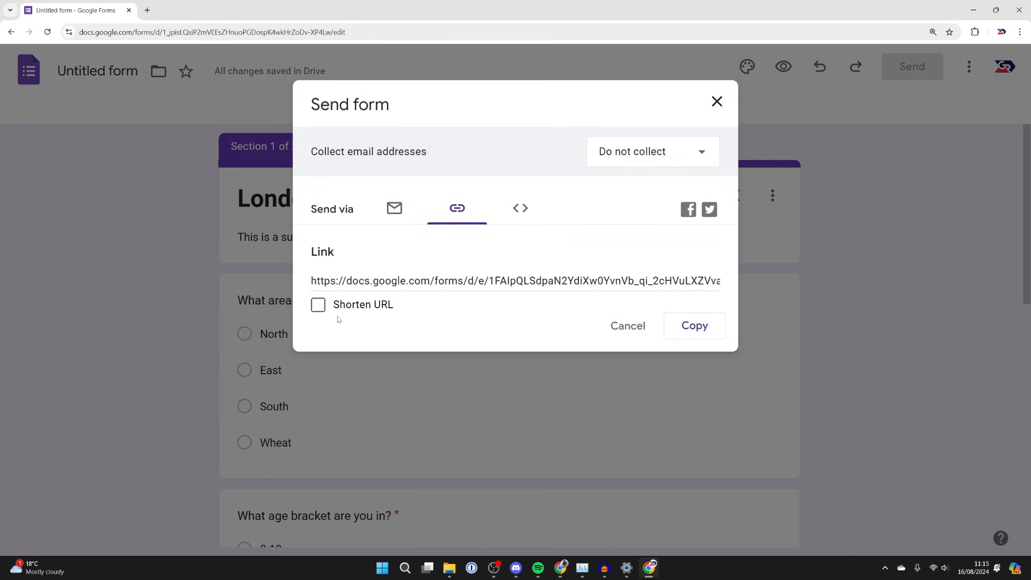
click(318, 304)
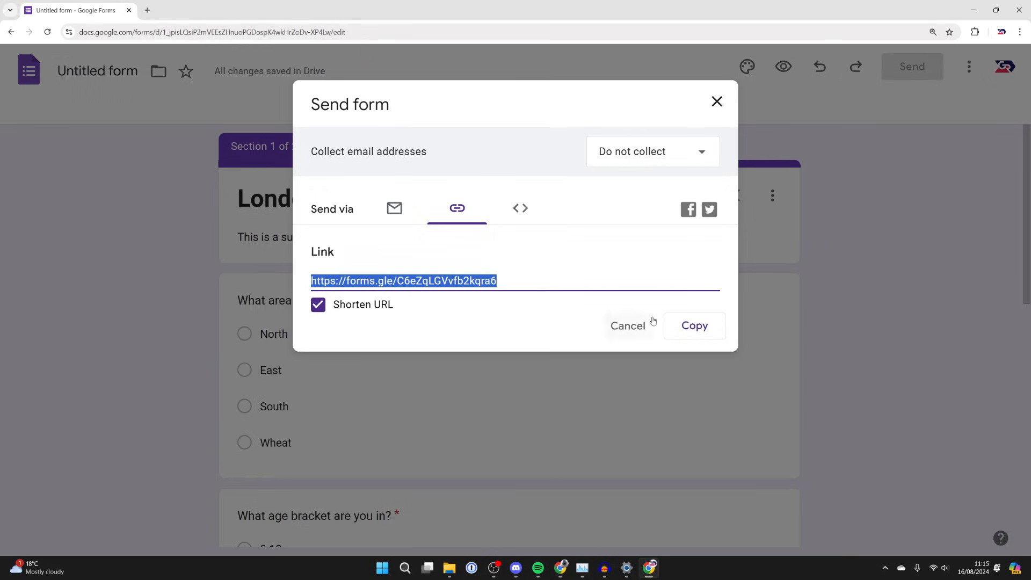
click(694, 326)
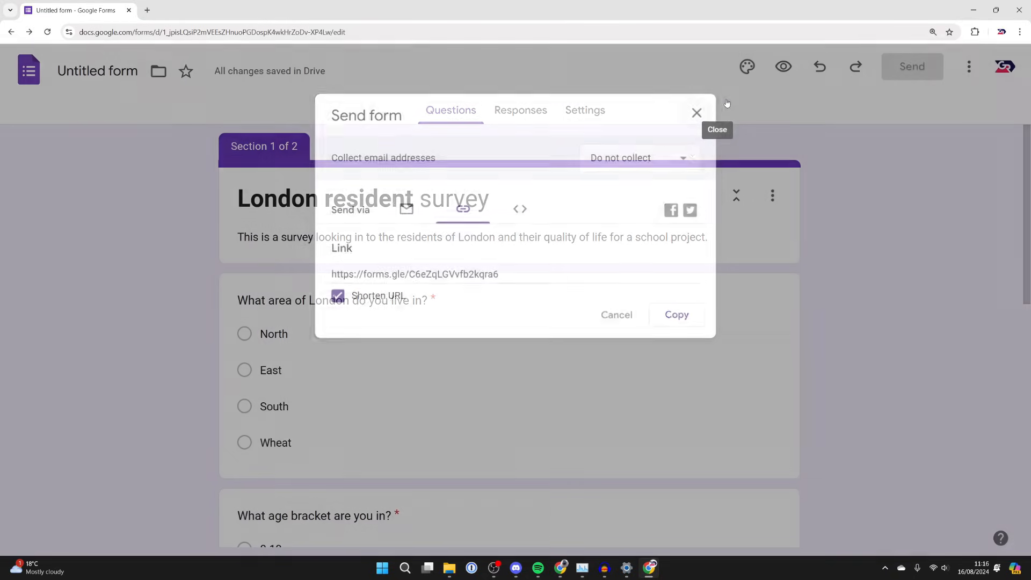
click(520, 109)
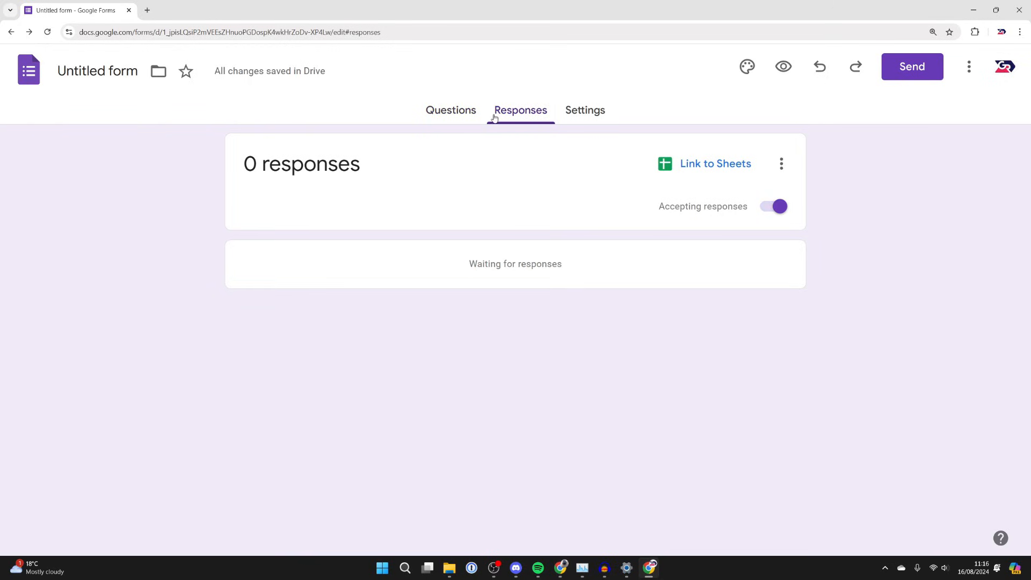
mouse_move(476, 191)
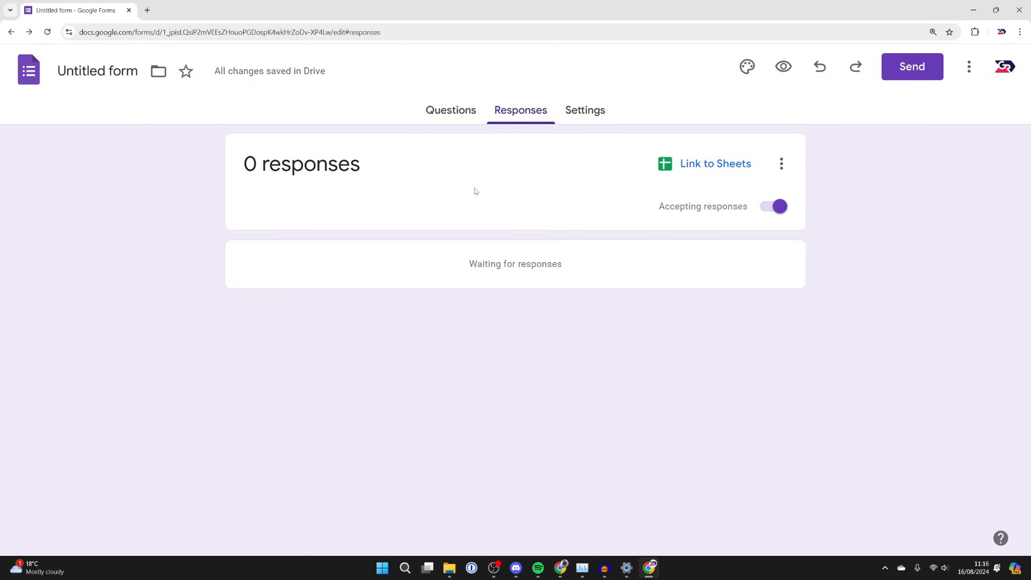
mouse_move(704, 169)
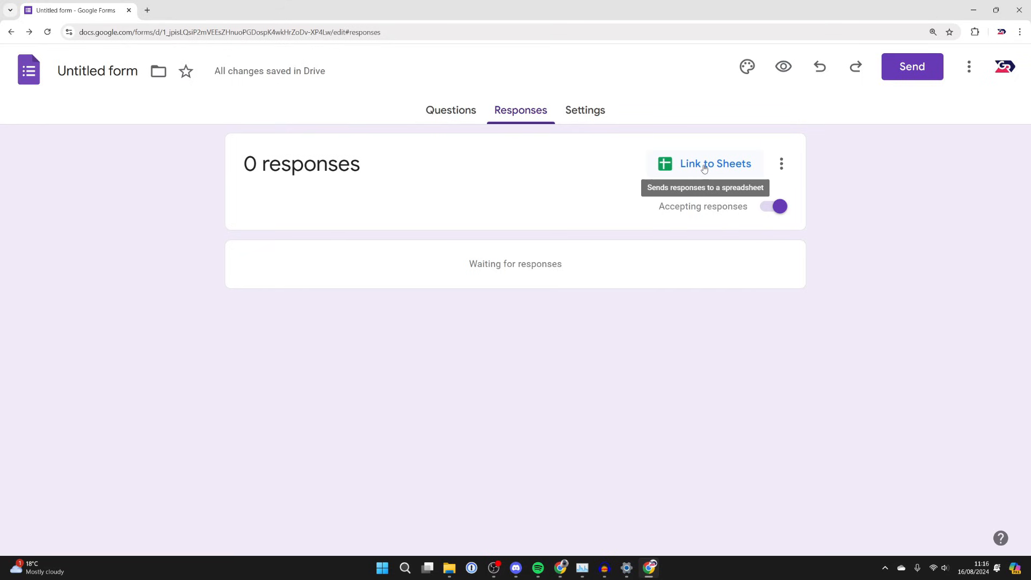
Step: Link responses to a newly created spreadsheet with Timestamp and the questions as columns
click(715, 164)
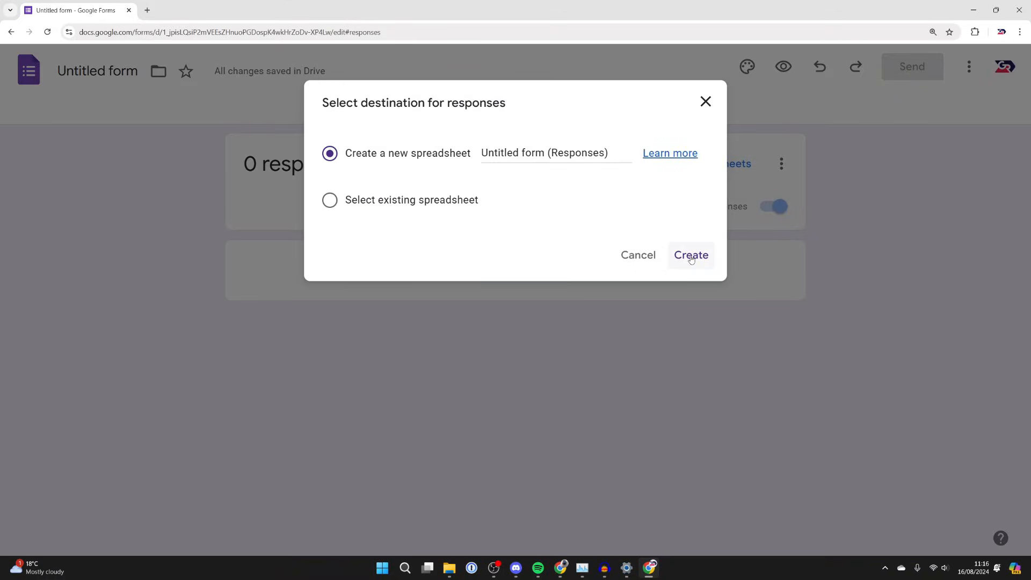
click(691, 256)
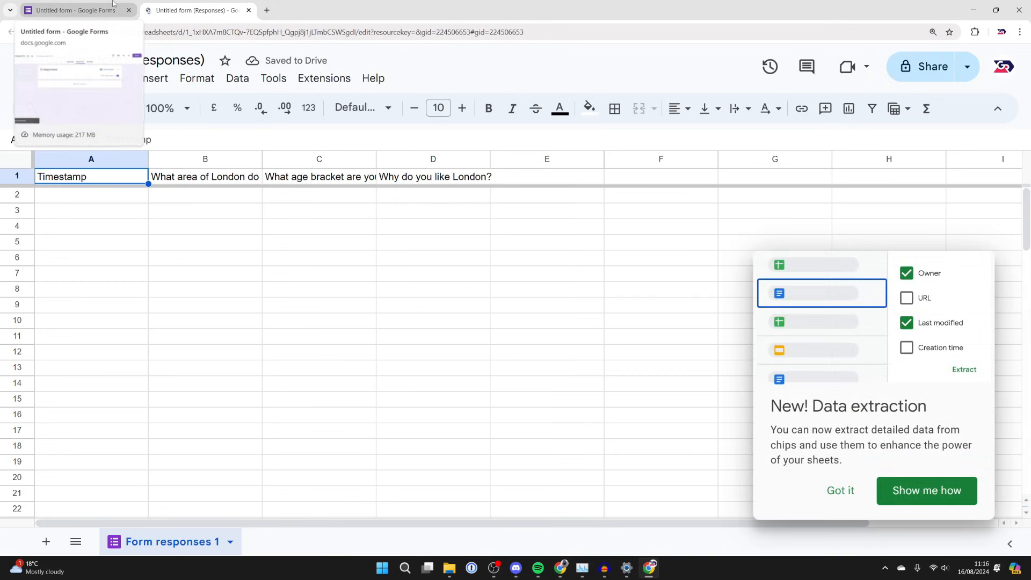